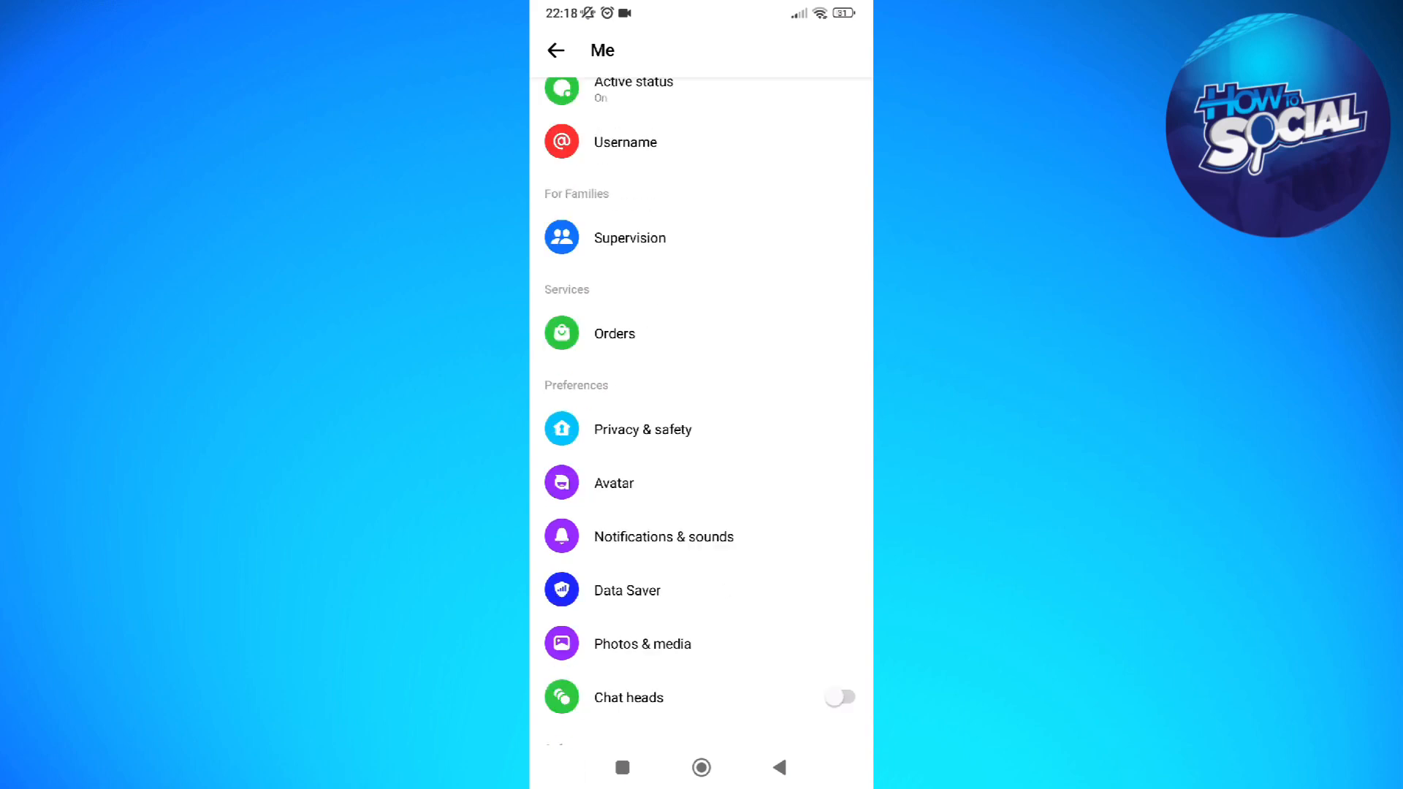
# Step: Reach the Blocked accounts list through Privacy & safety on the Me page
pyautogui.click(643, 428)
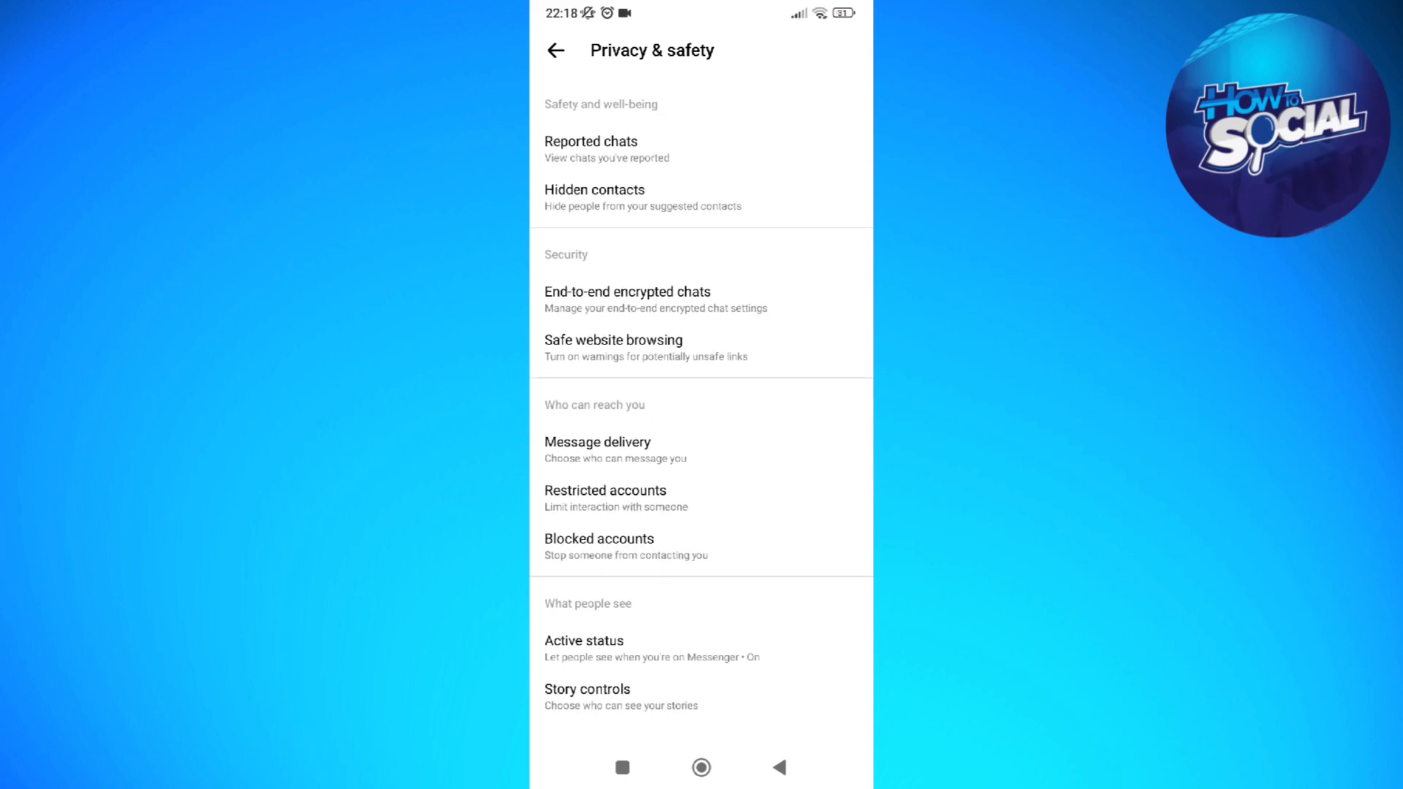
pyautogui.click(599, 538)
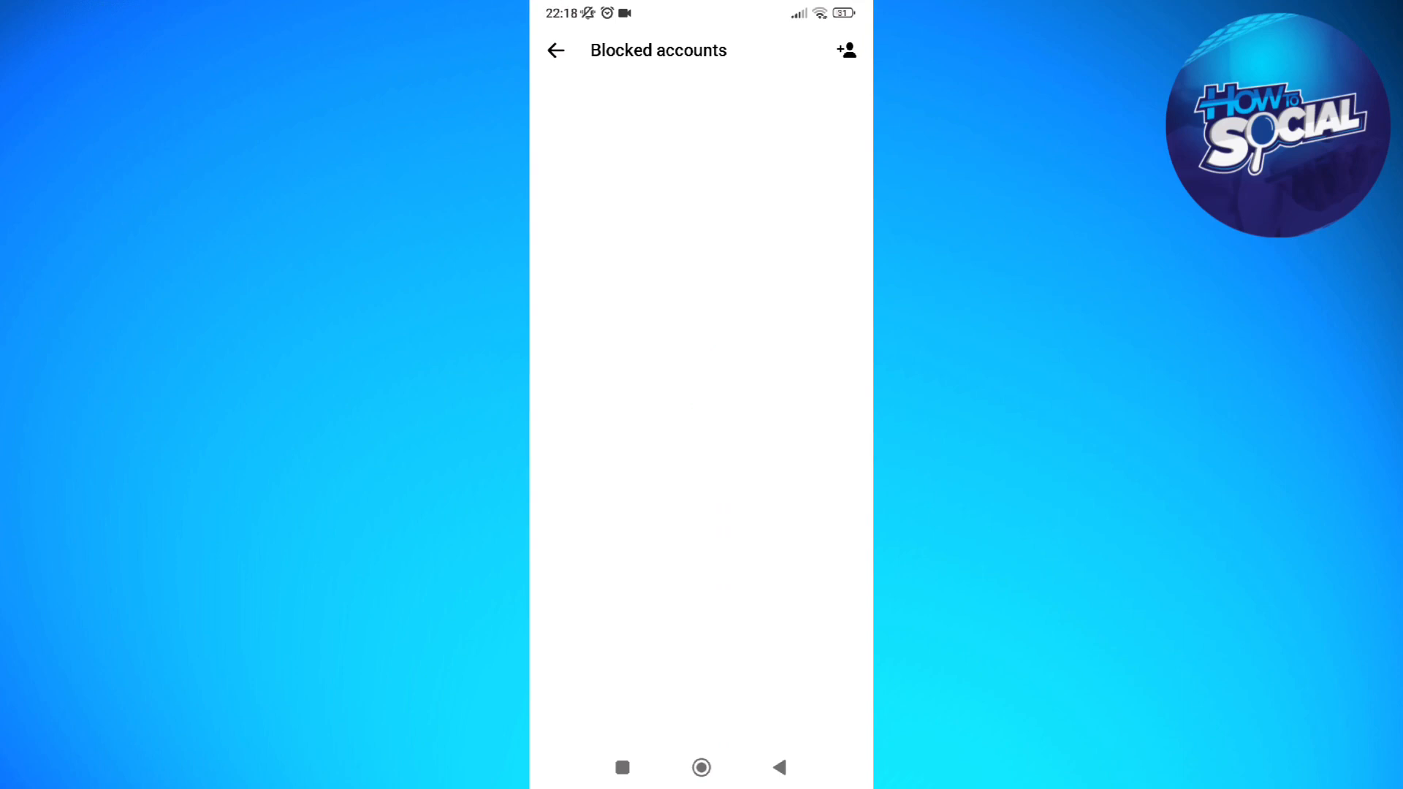